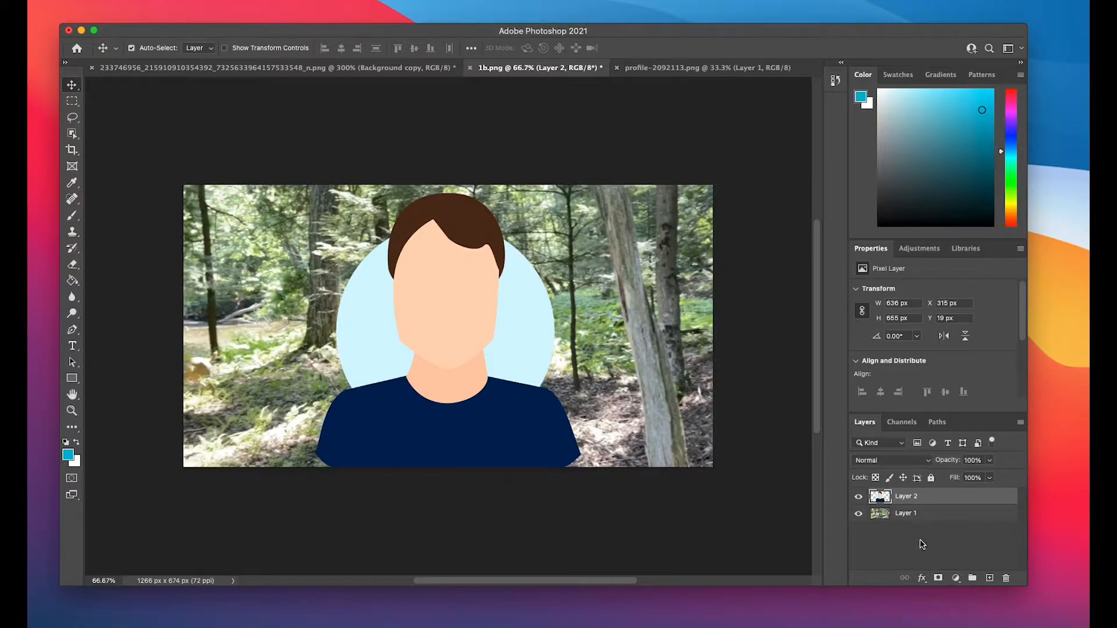
pyautogui.moveTo(936, 512)
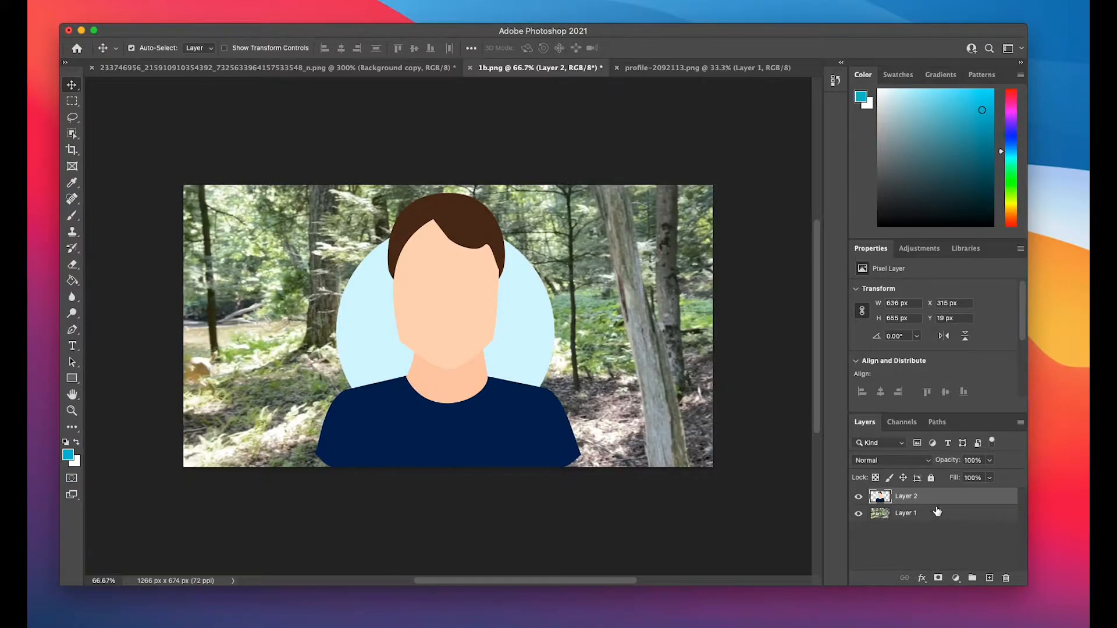
# - Make Layer 2, the person, active and browse the fill and adjustment layer list
pyautogui.click(906, 513)
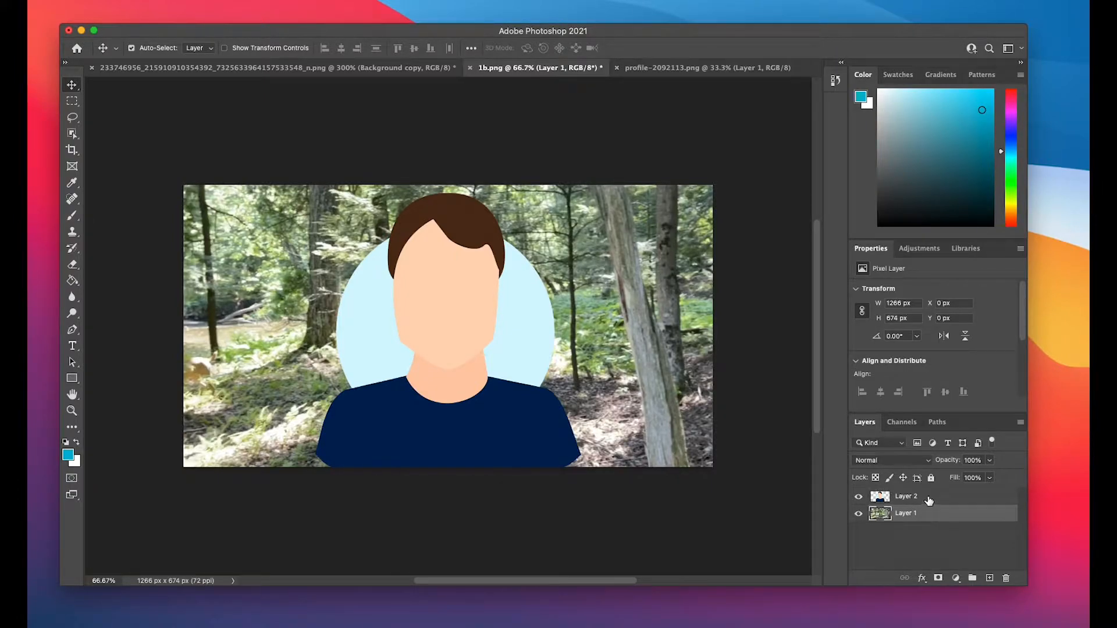
pyautogui.click(907, 497)
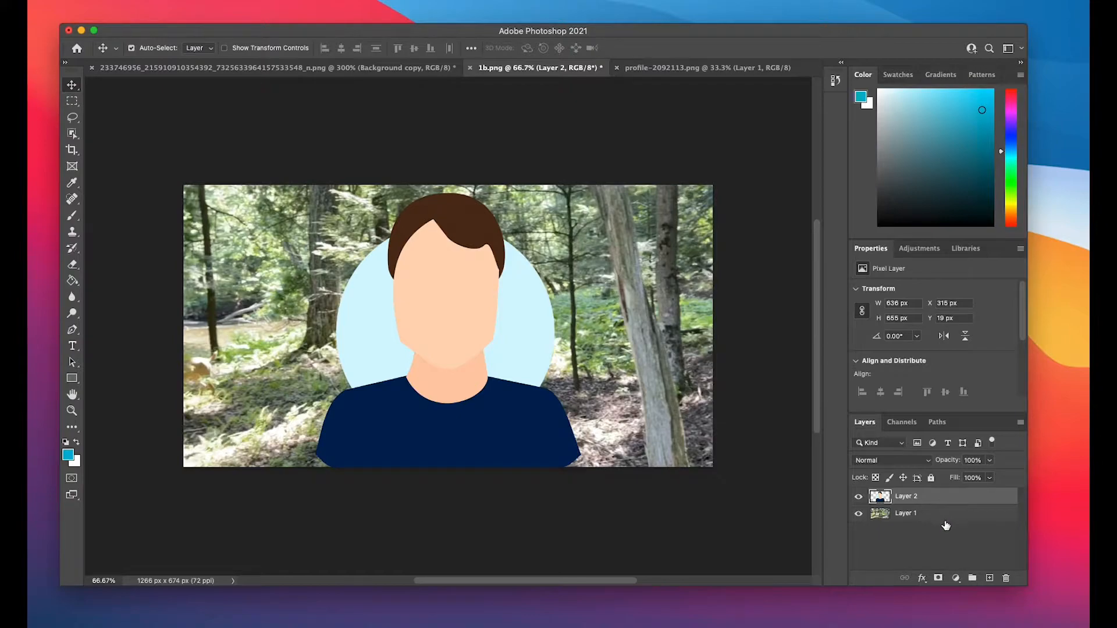
pyautogui.moveTo(951, 532)
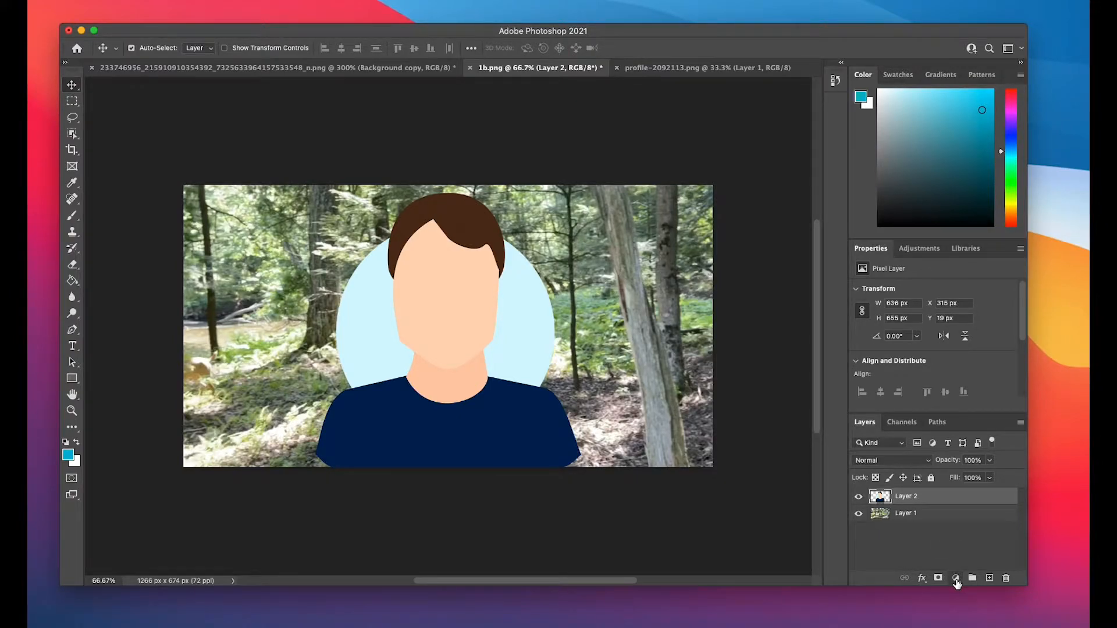
pyautogui.moveTo(955, 578)
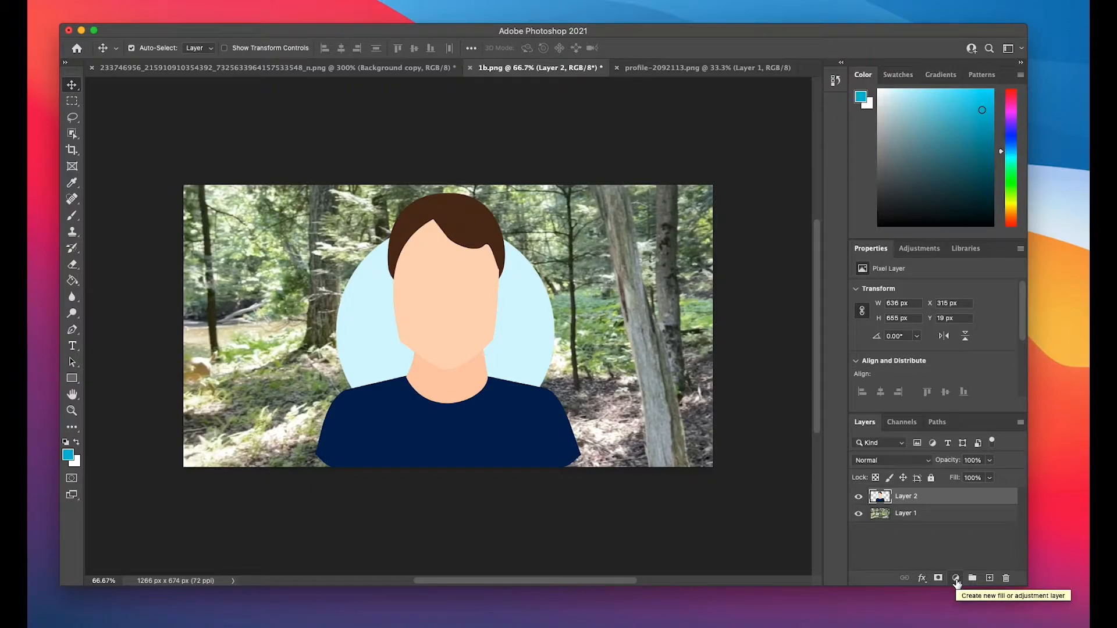
pyautogui.click(956, 579)
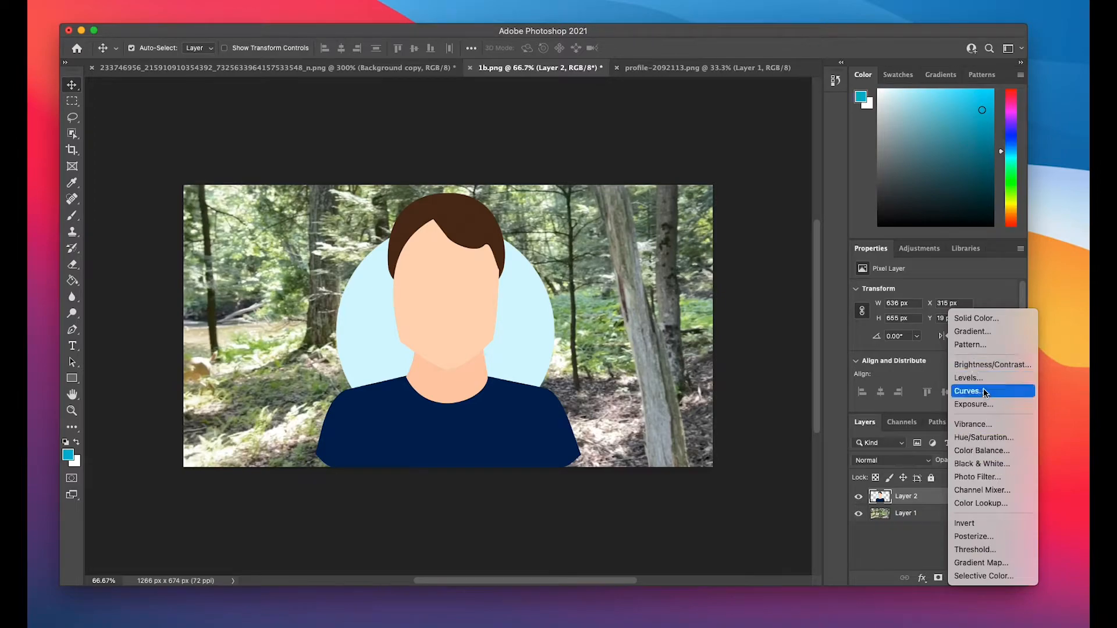
pyautogui.moveTo(990, 364)
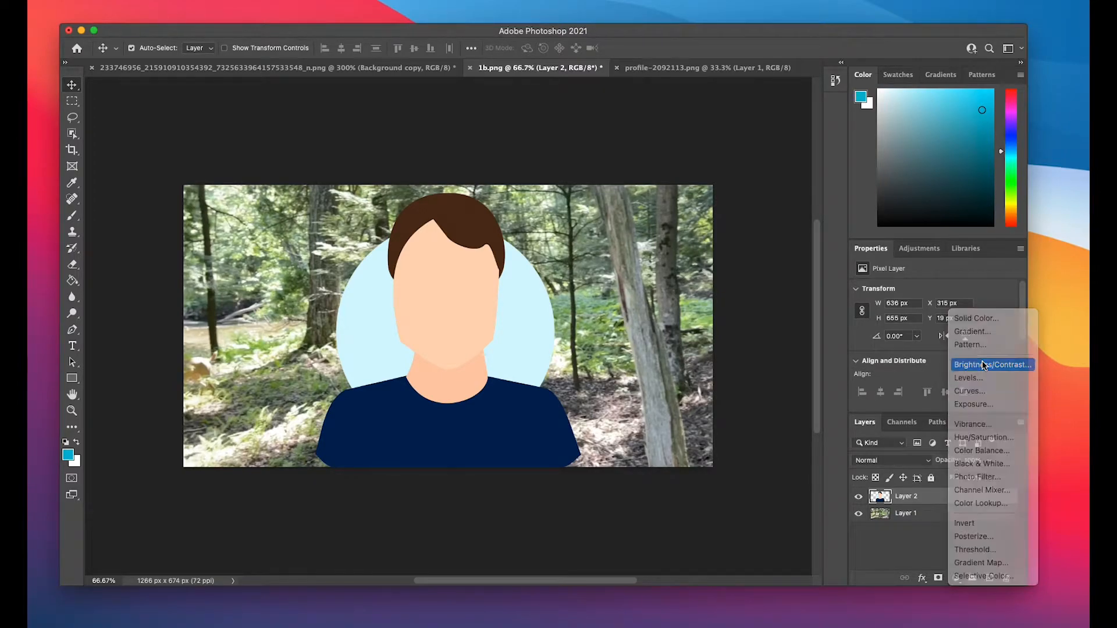
pyautogui.click(991, 364)
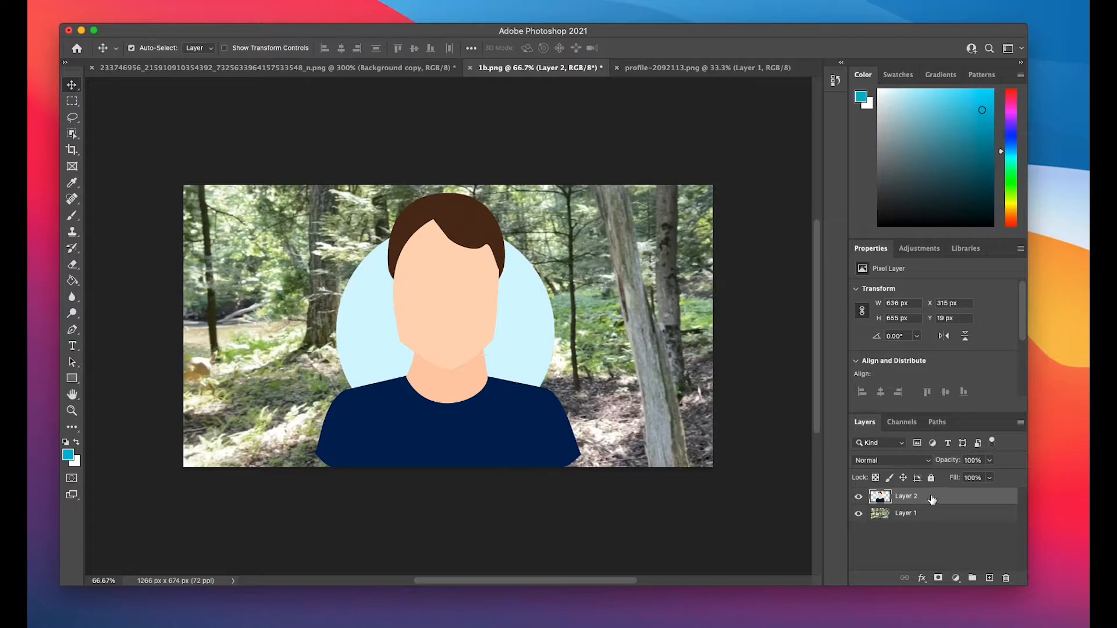
pyautogui.moveTo(933, 290)
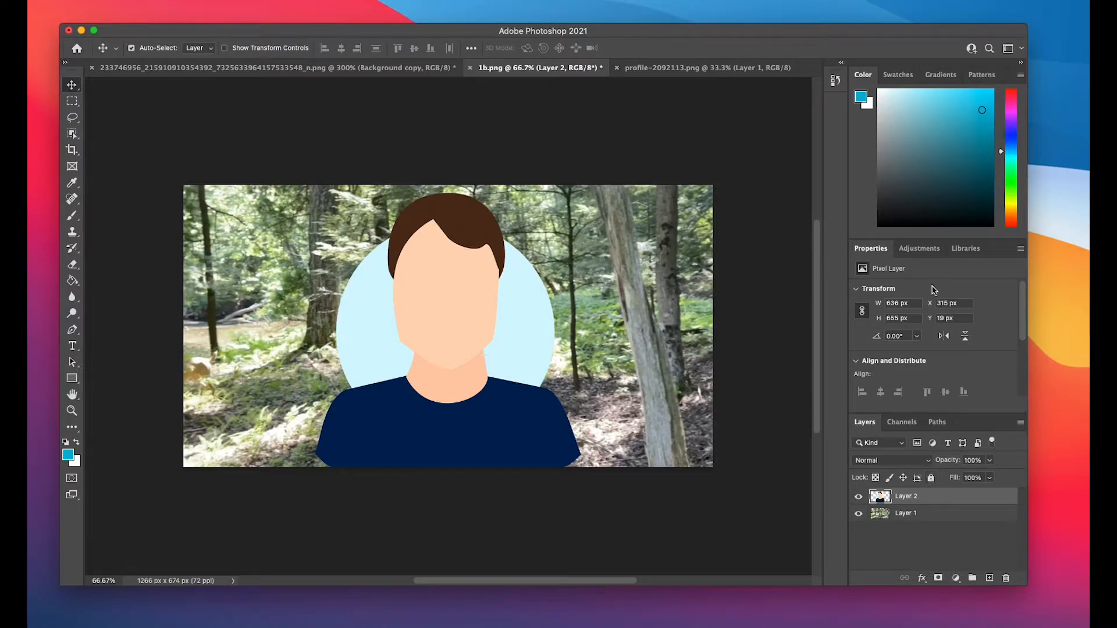
pyautogui.moveTo(919, 254)
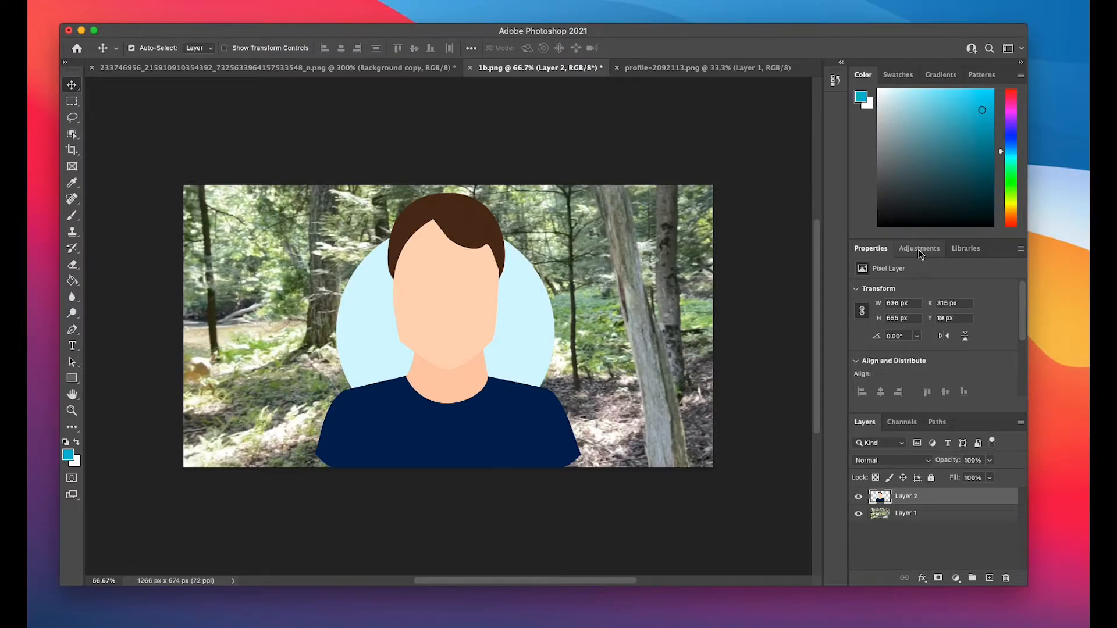
# - Add Brightness/Contrast 1 from the Adjustments panel above Layer 2 and nudge its contrast
pyautogui.click(919, 247)
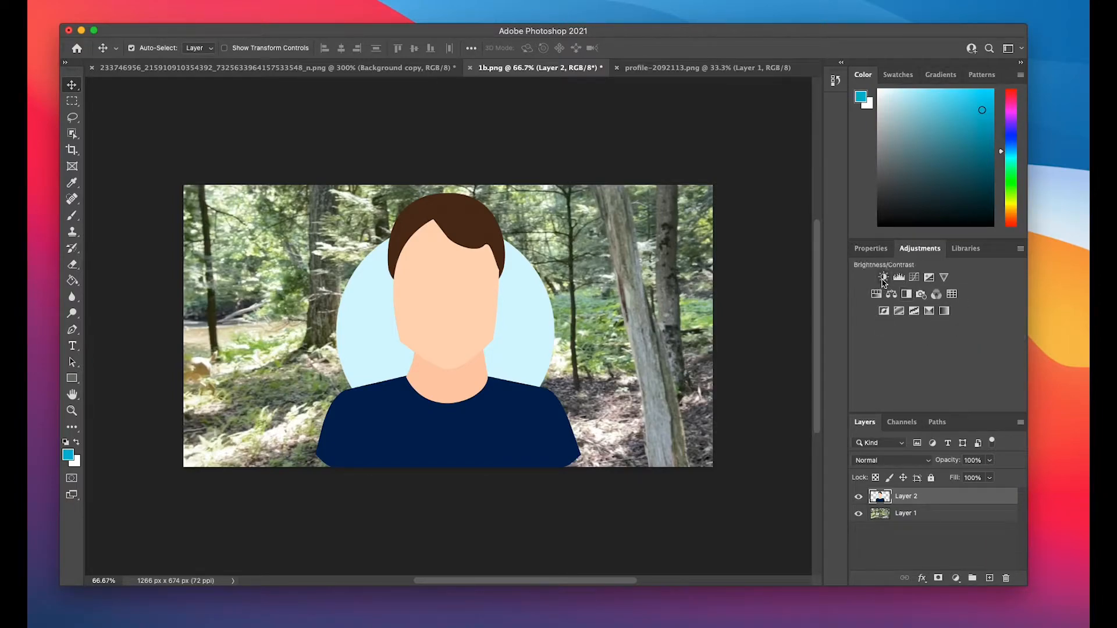
pyautogui.moveTo(883, 277)
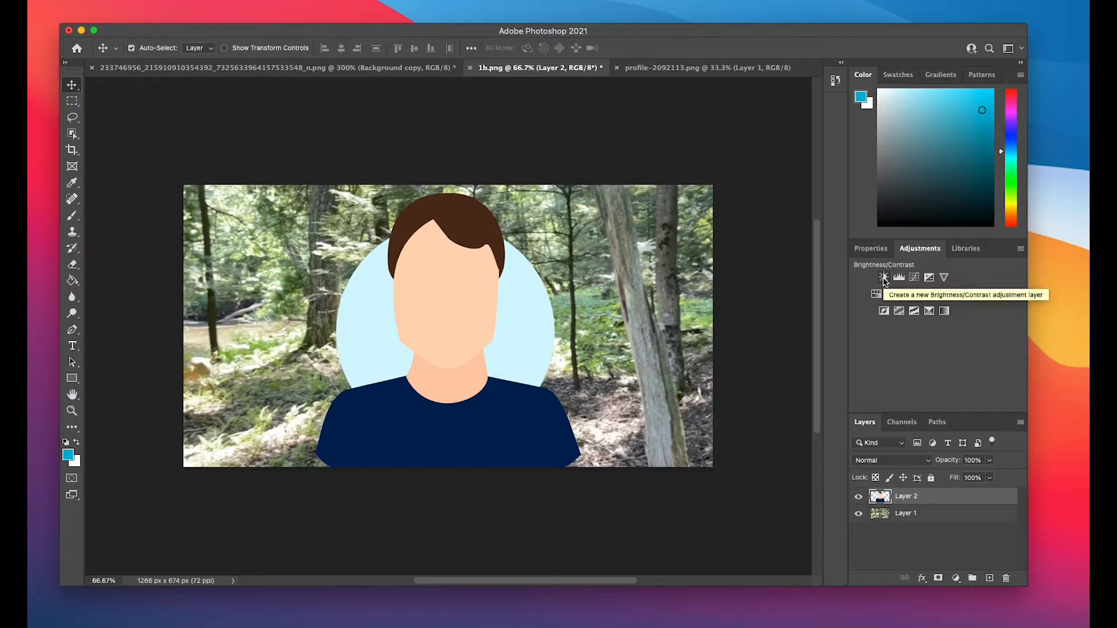
pyautogui.click(883, 277)
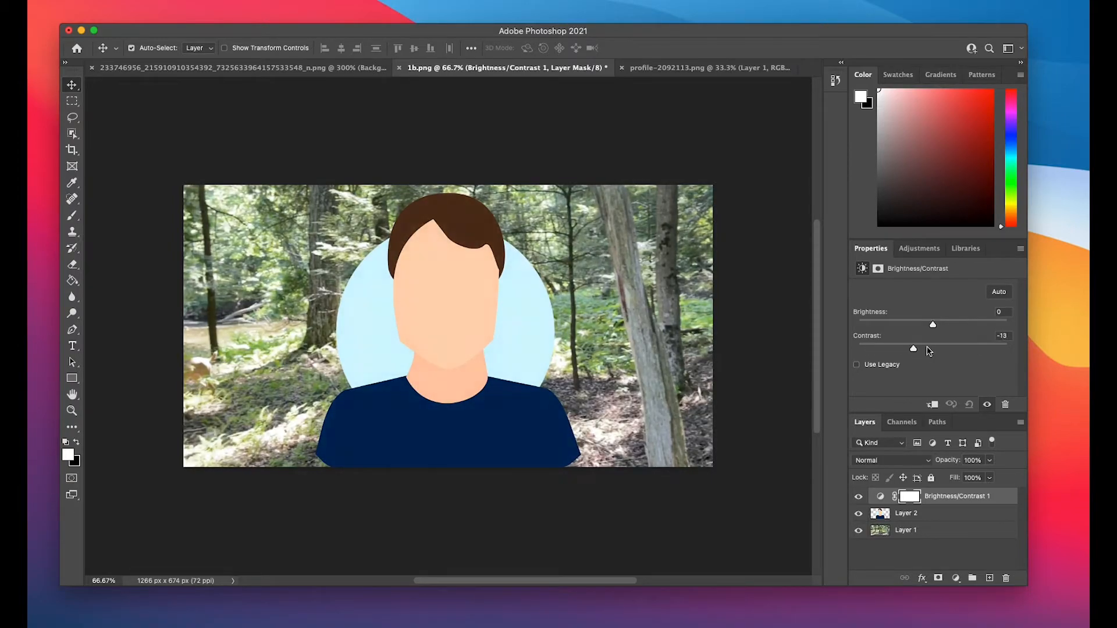
pyautogui.moveTo(914, 348); pyautogui.dragTo(931, 348)
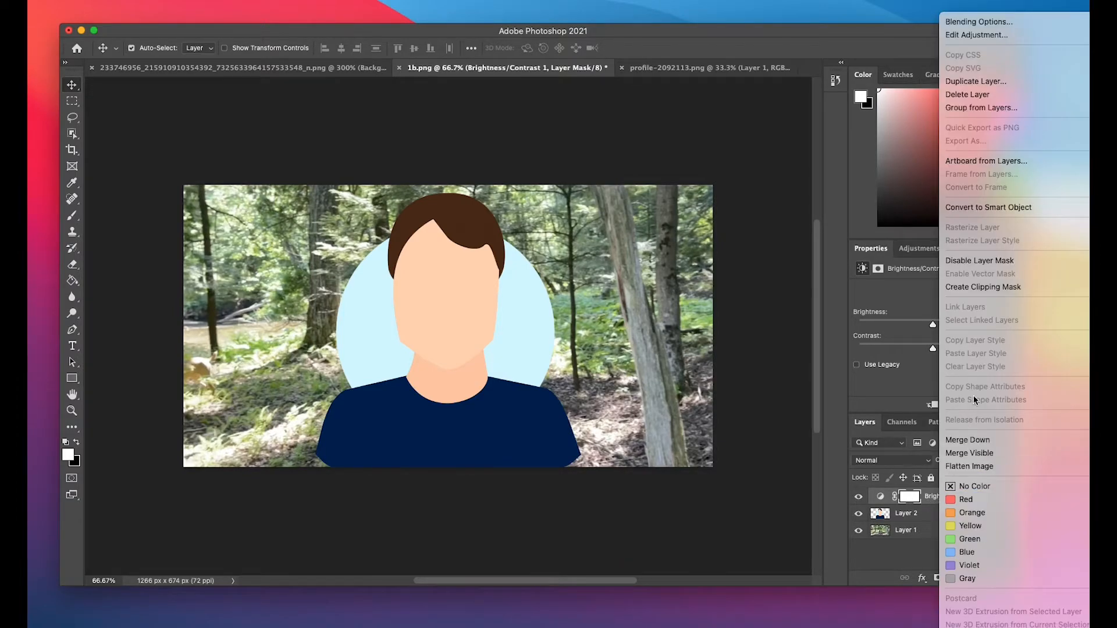
pyautogui.moveTo(983, 286)
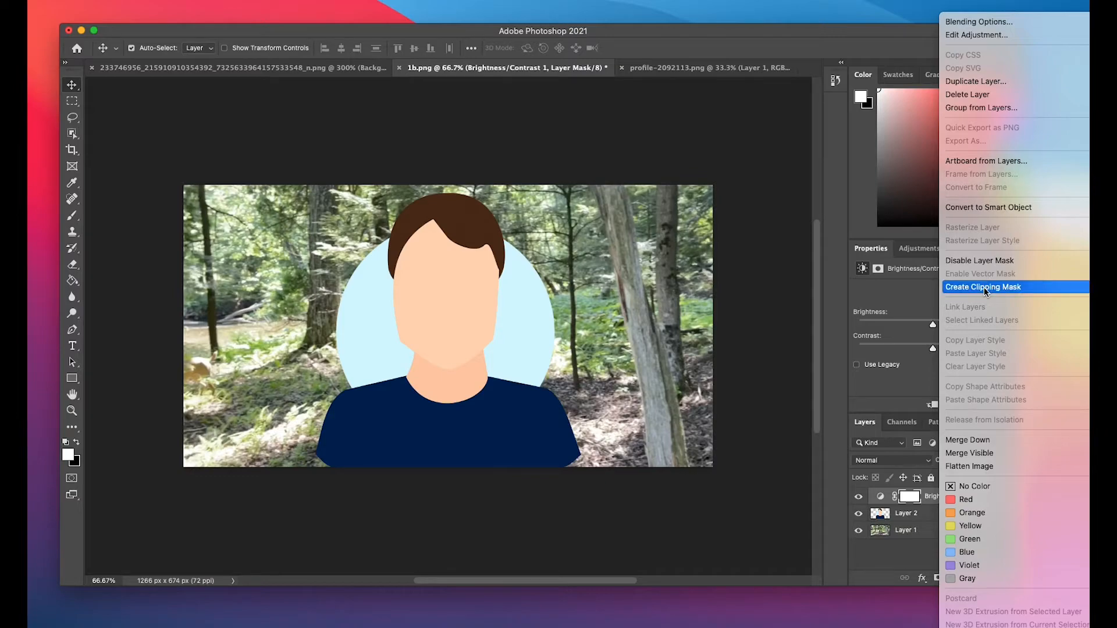
# - Create a clipping mask binding Brightness/Contrast 1 to Layer 2 and settle its contrast at 5
pyautogui.click(982, 287)
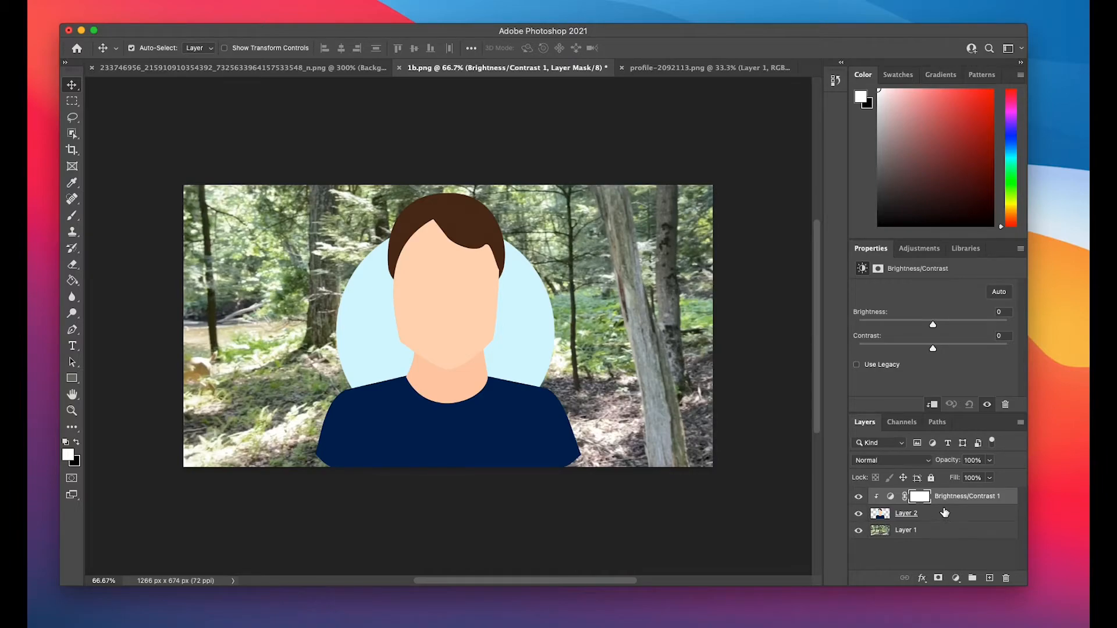
pyautogui.click(905, 531)
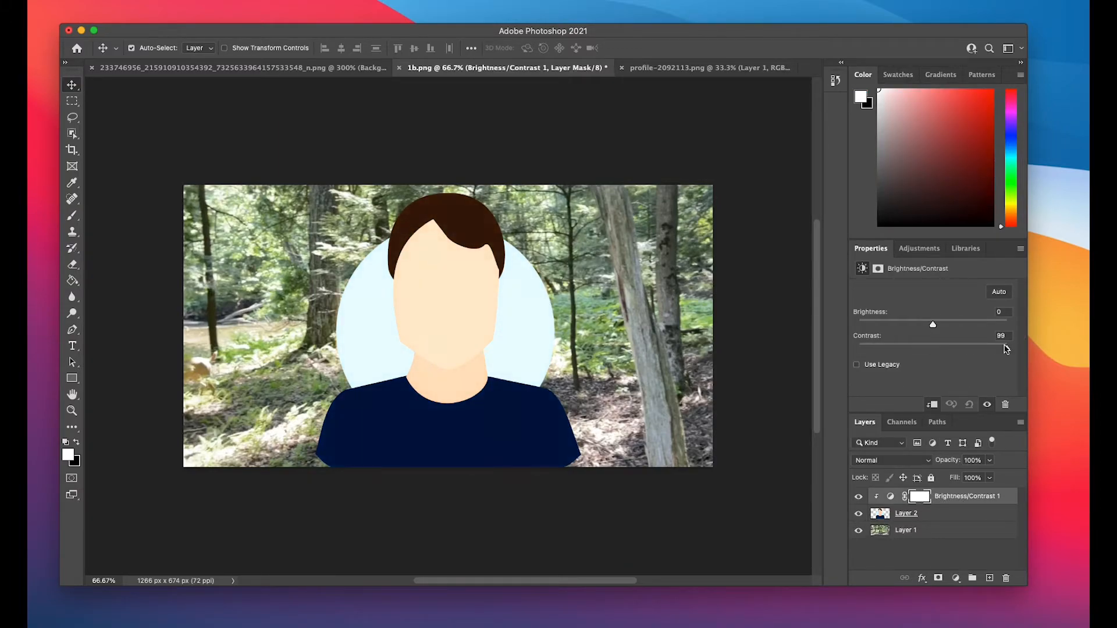
pyautogui.moveTo(1004, 348); pyautogui.dragTo(888, 348)
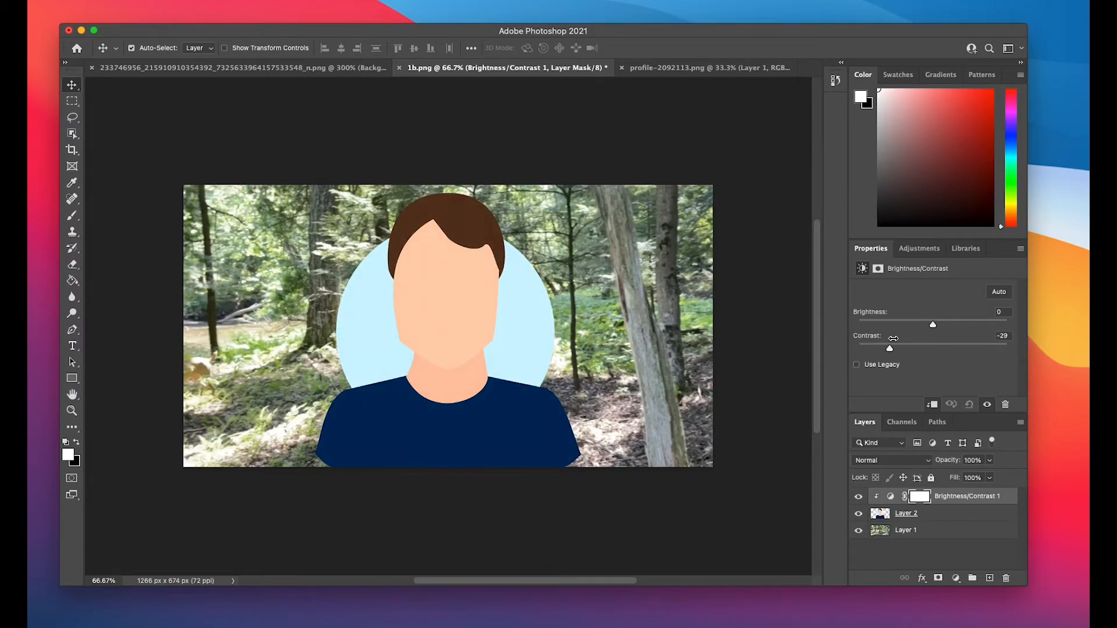
pyautogui.moveTo(889, 348); pyautogui.dragTo(936, 348)
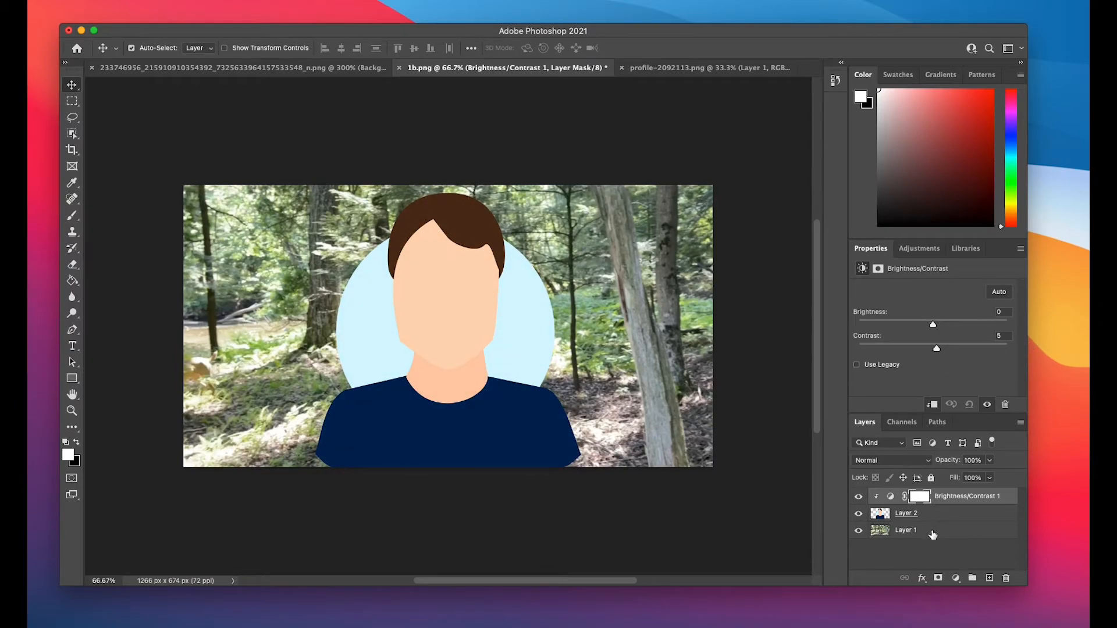
# - Add Brightness/Contrast 2 from the Adjustments panel above Layer 1, the forest background
pyautogui.click(905, 530)
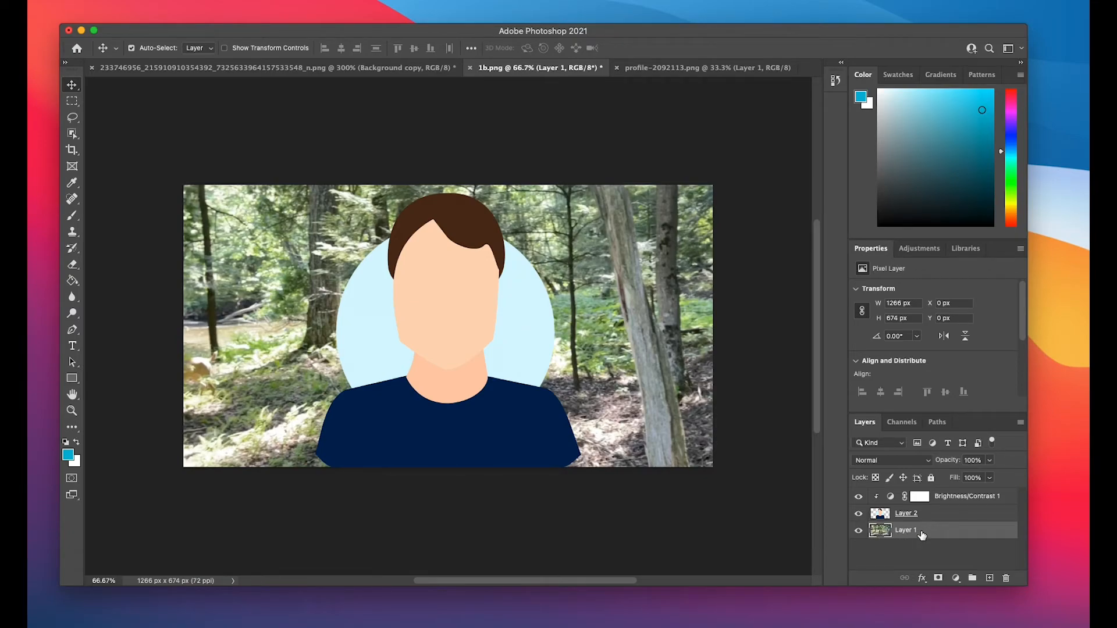
pyautogui.click(919, 248)
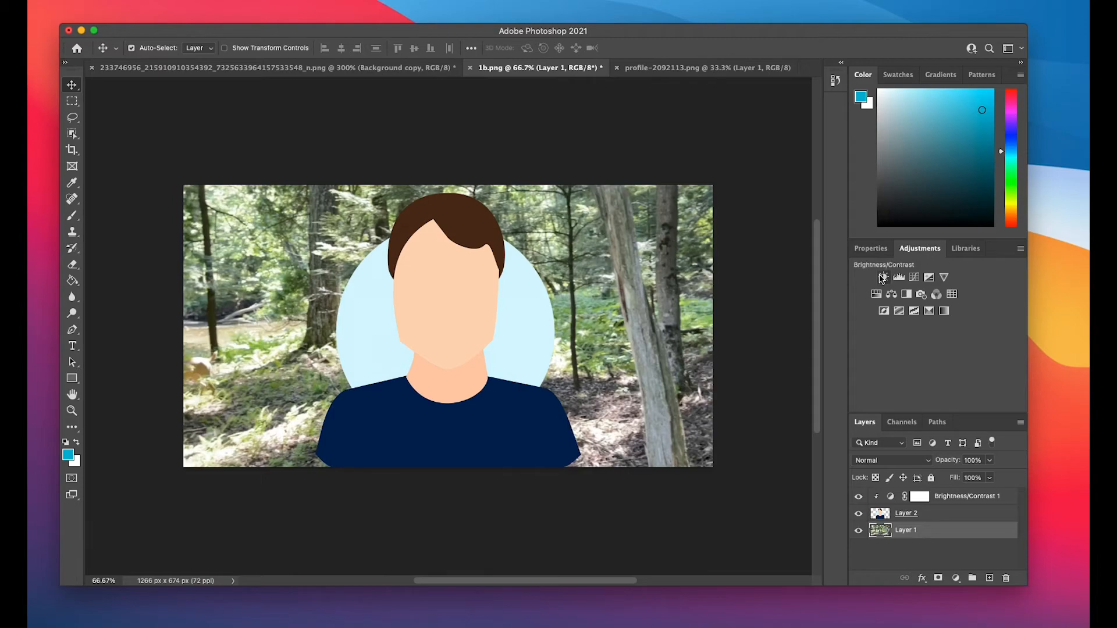
pyautogui.click(885, 277)
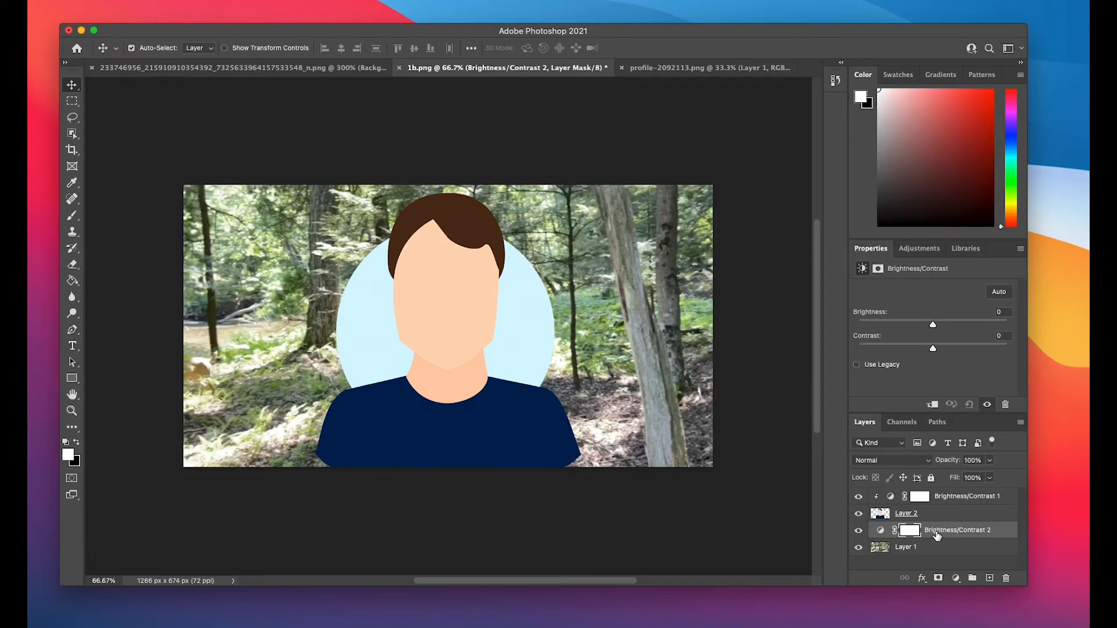
# - Clip Brightness/Contrast 2 to Layer 1 and lower its contrast to about -31
pyautogui.rightClick(957, 530)
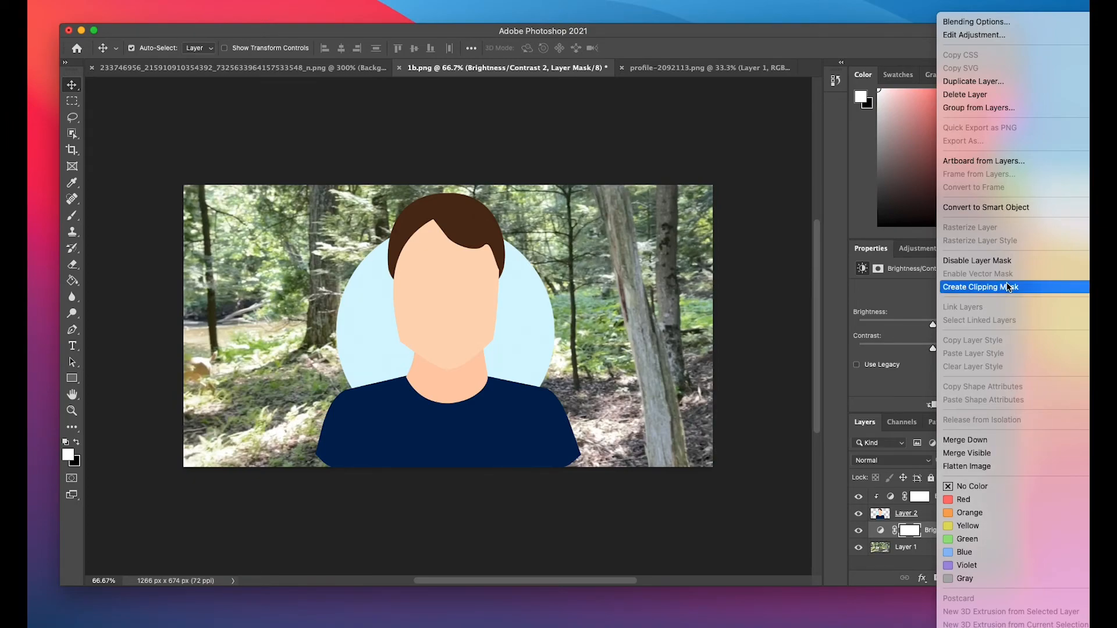
pyautogui.click(981, 286)
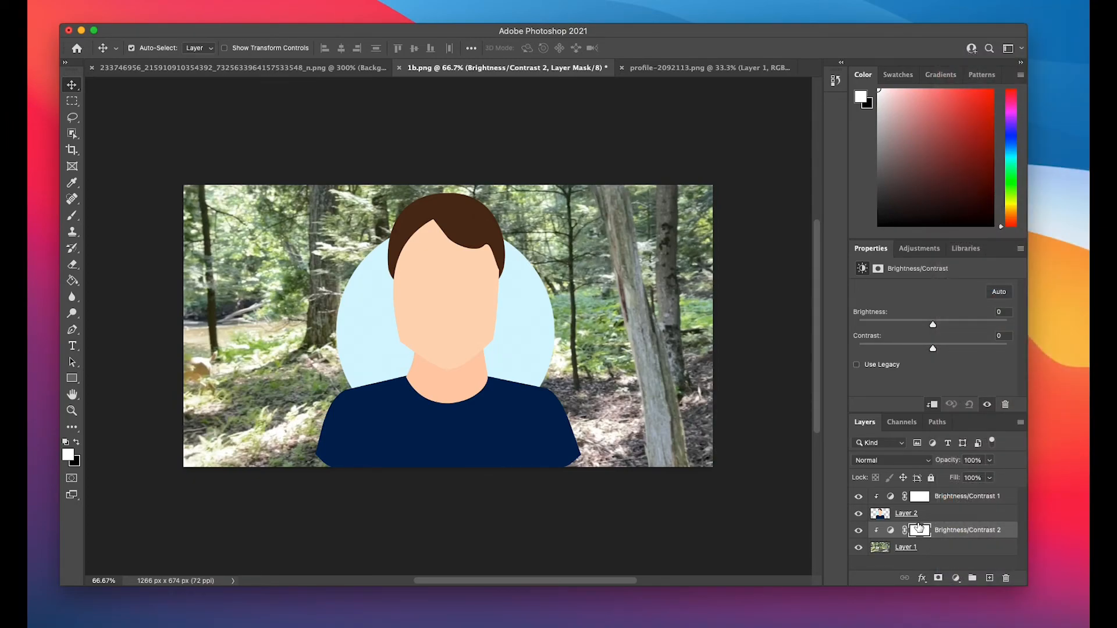
pyautogui.moveTo(931, 347); pyautogui.dragTo(882, 348)
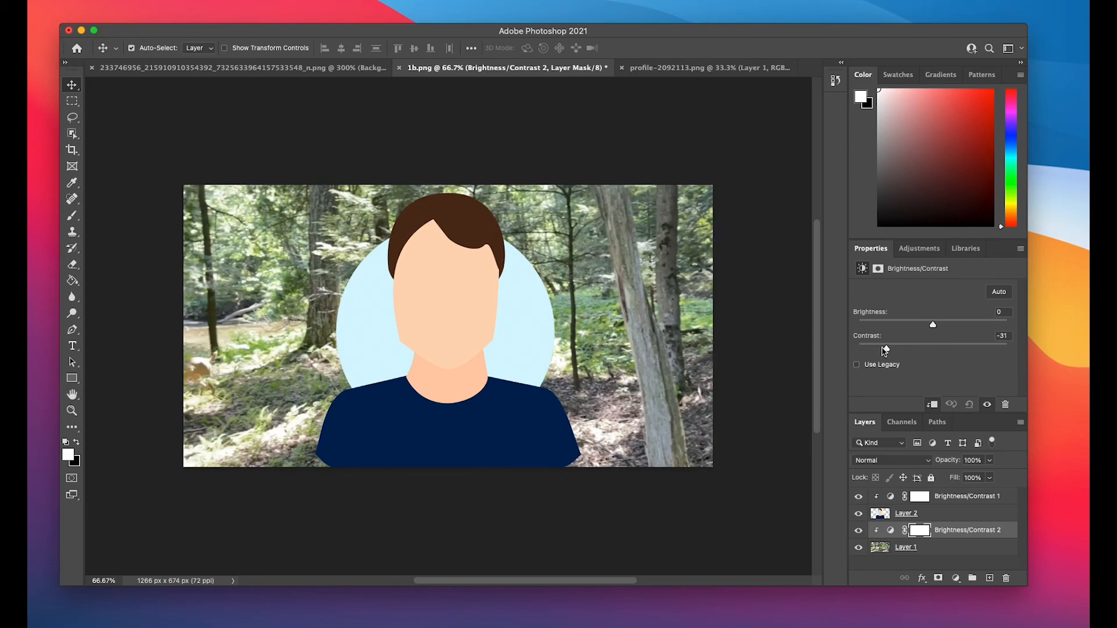